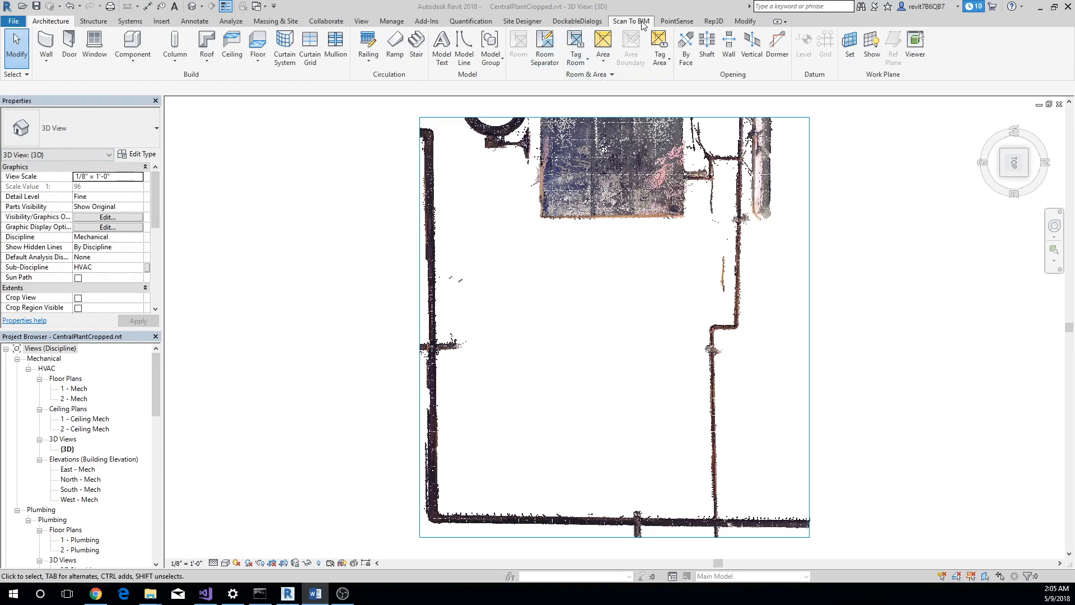
Start Fit pipe from the Scan To BIM tab and pick the bottom horizontal pipe in the point cloud
left_click(630, 21)
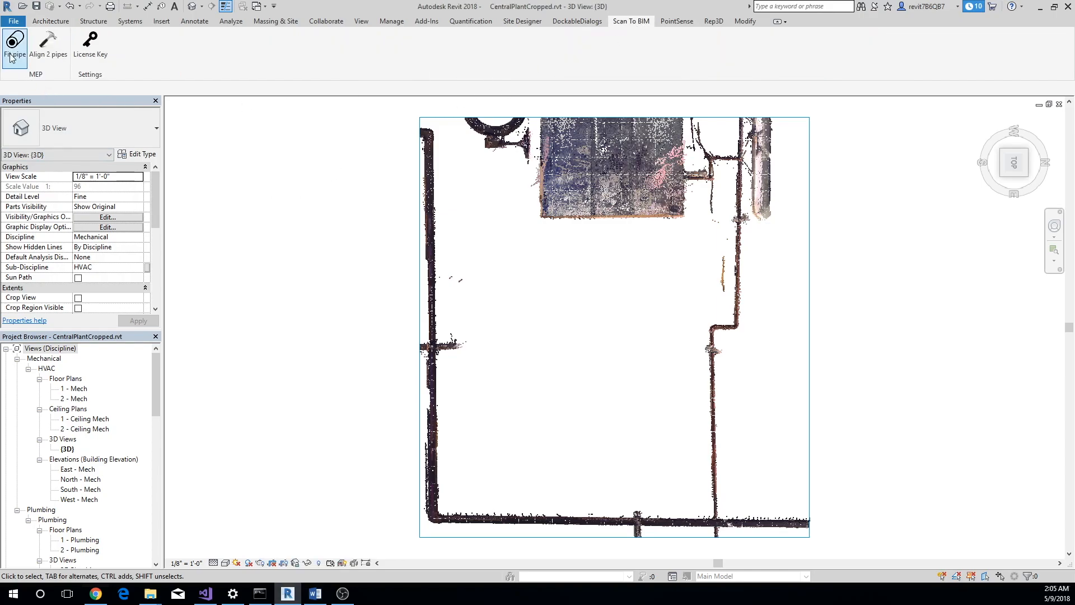
left_click(14, 45)
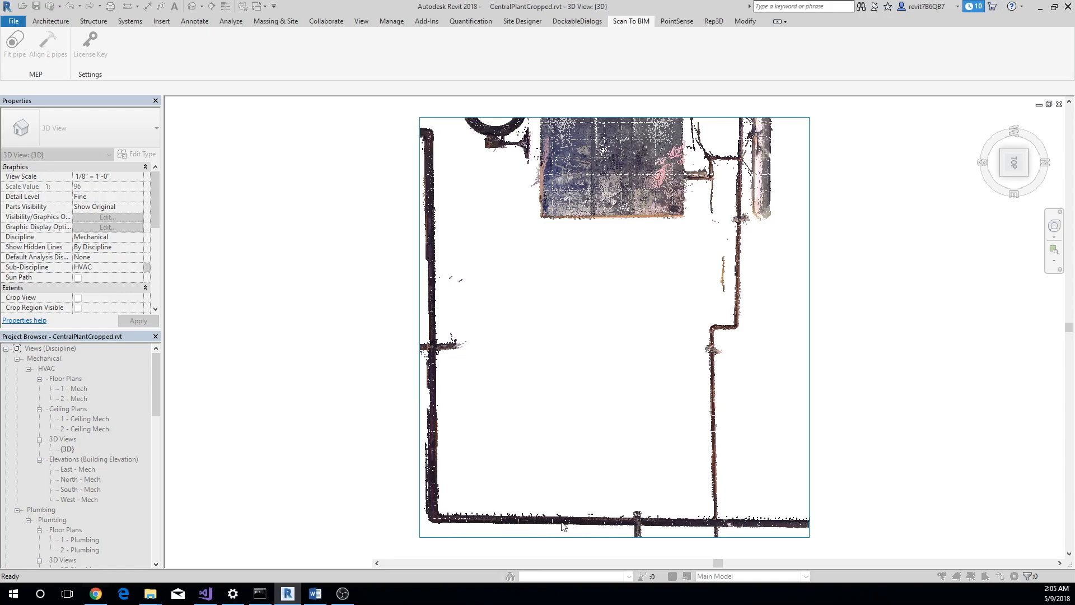
left_click(561, 521)
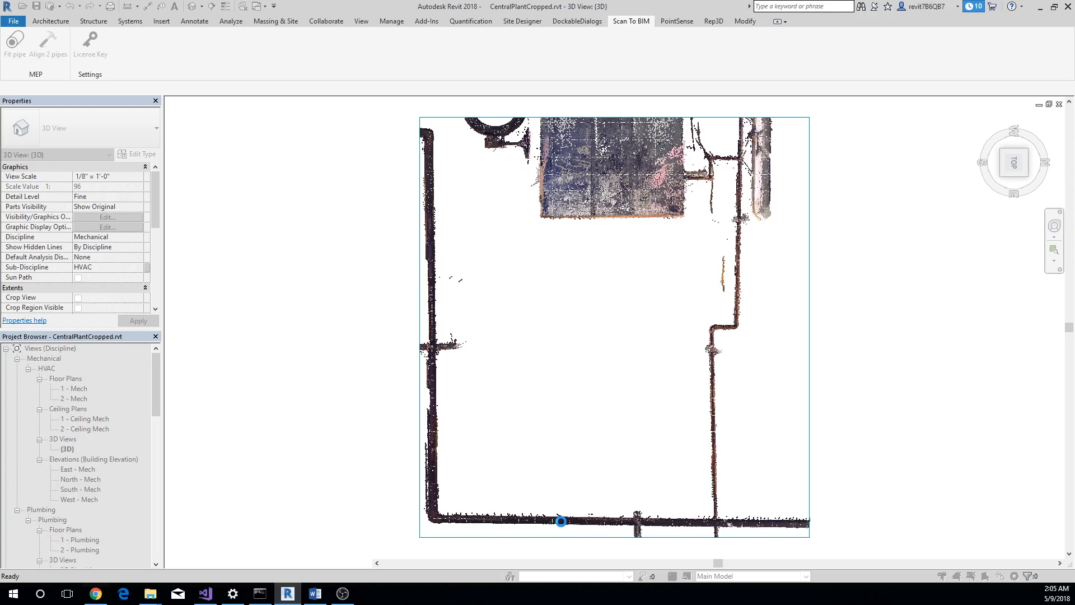
Set the 2.22-inch pipe to Domestic Hot Water, insulation off, size Chilled Water Copper - M 2"
left_click(560, 522)
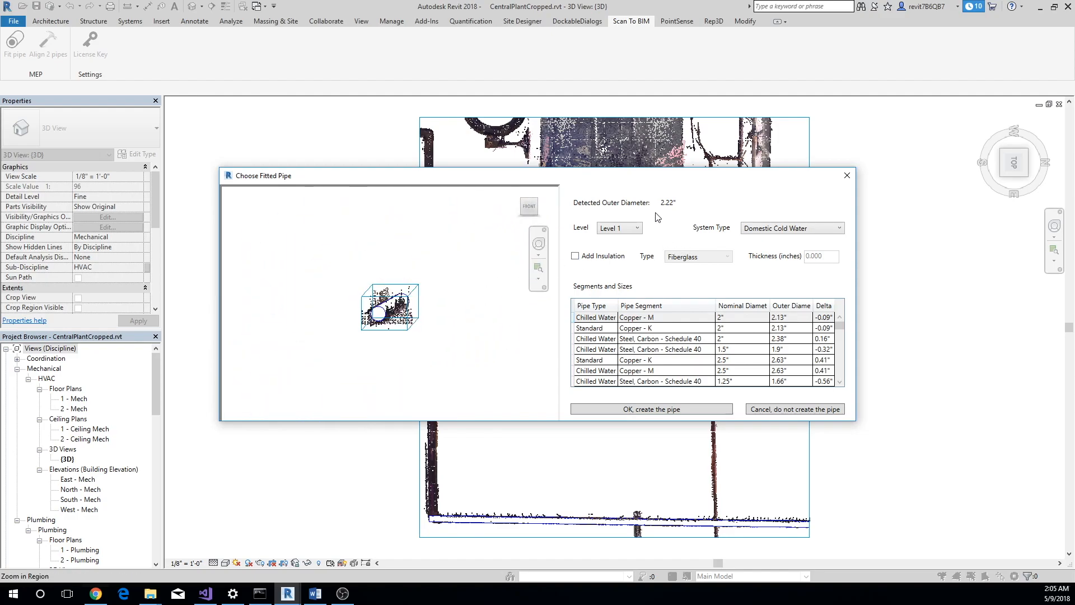
mouse_move(649, 221)
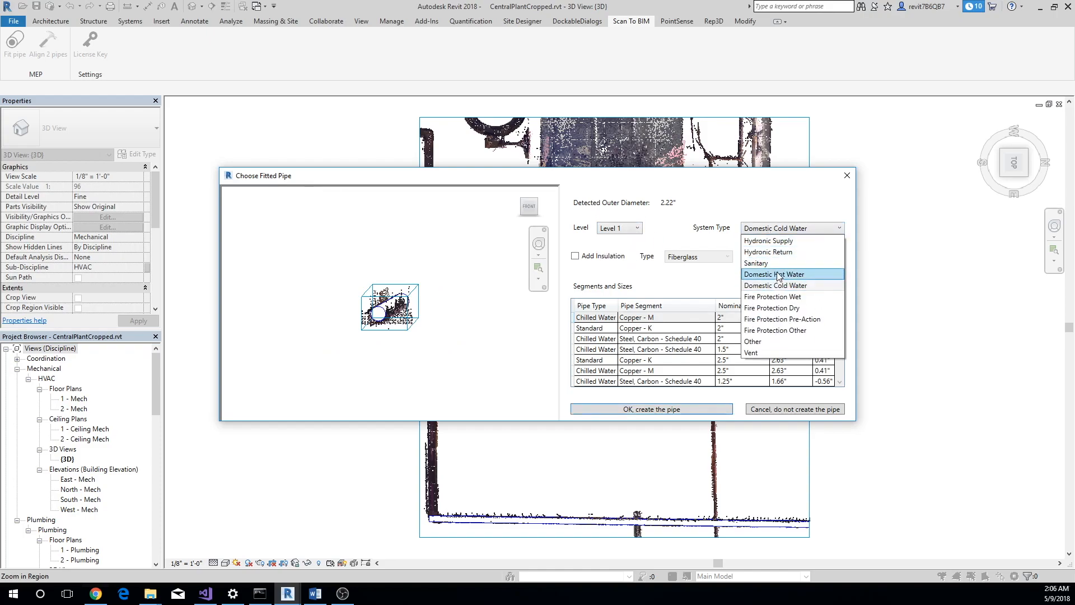
left_click(773, 273)
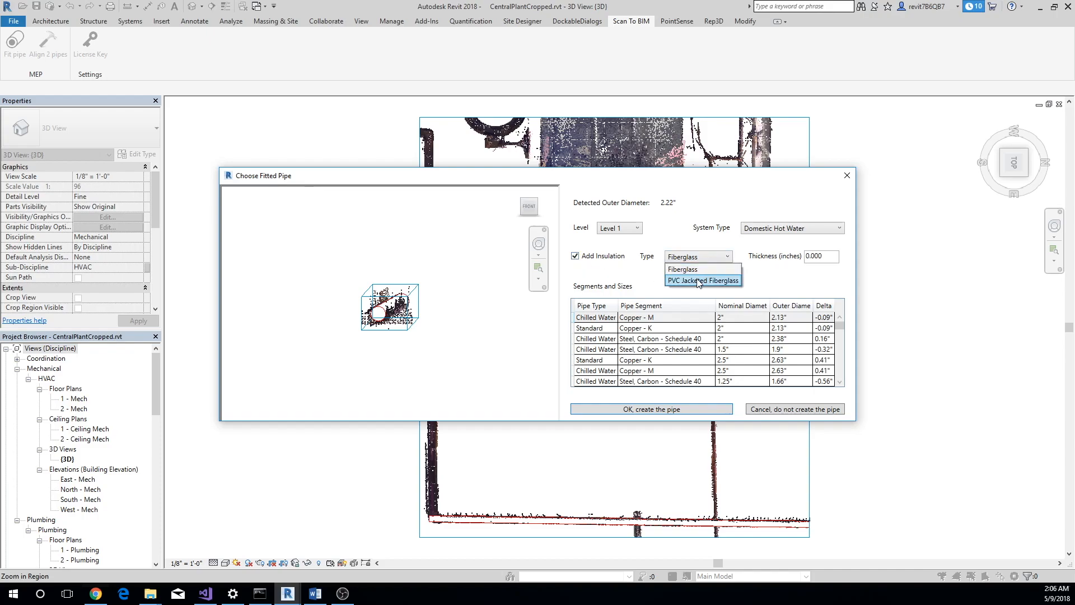
left_click(702, 280)
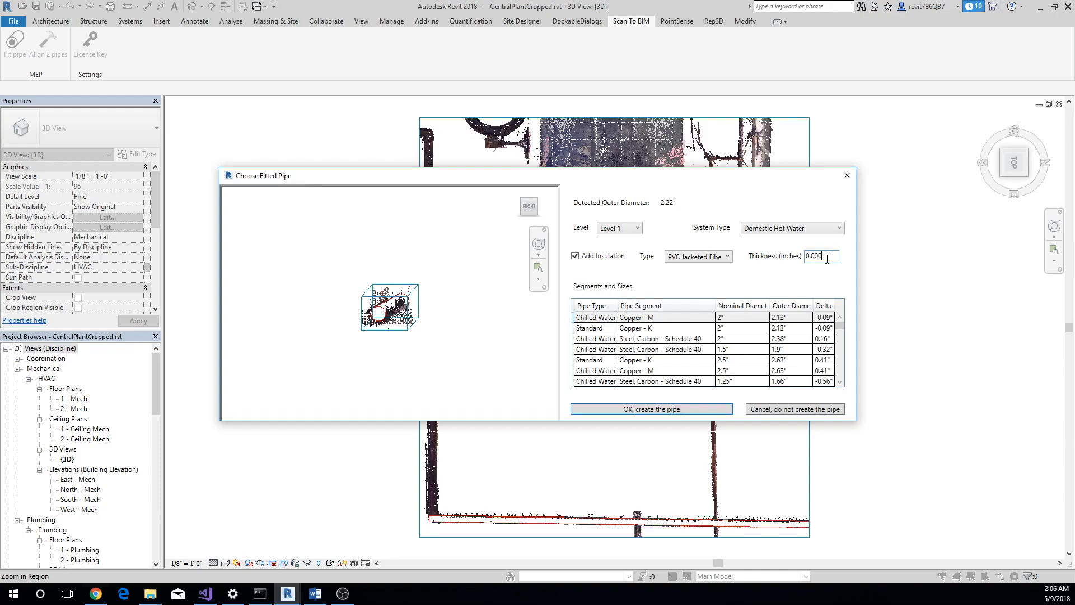
type("0.2")
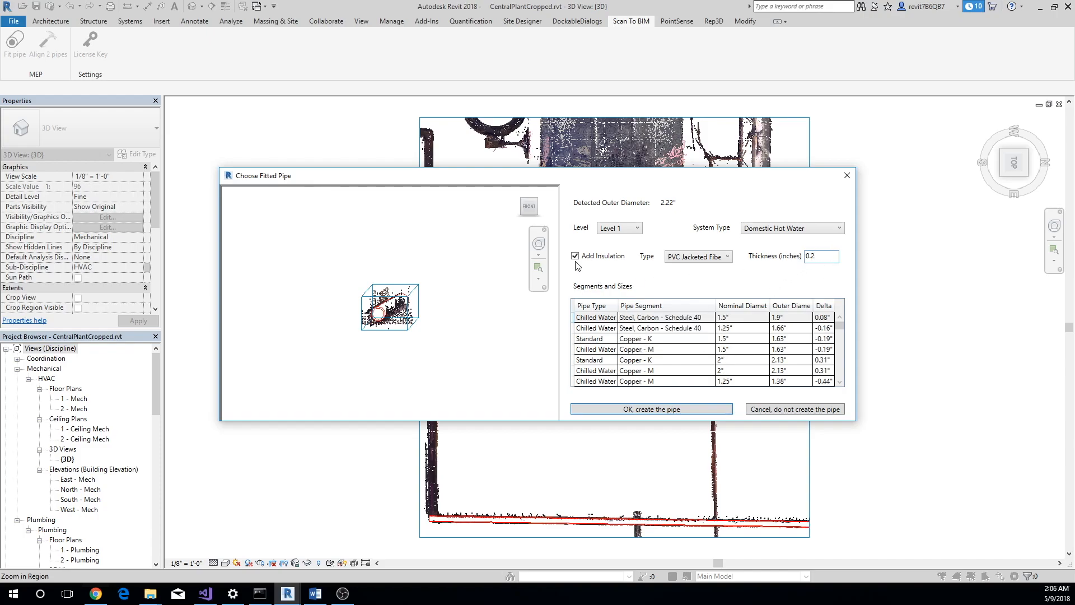
left_click(575, 256)
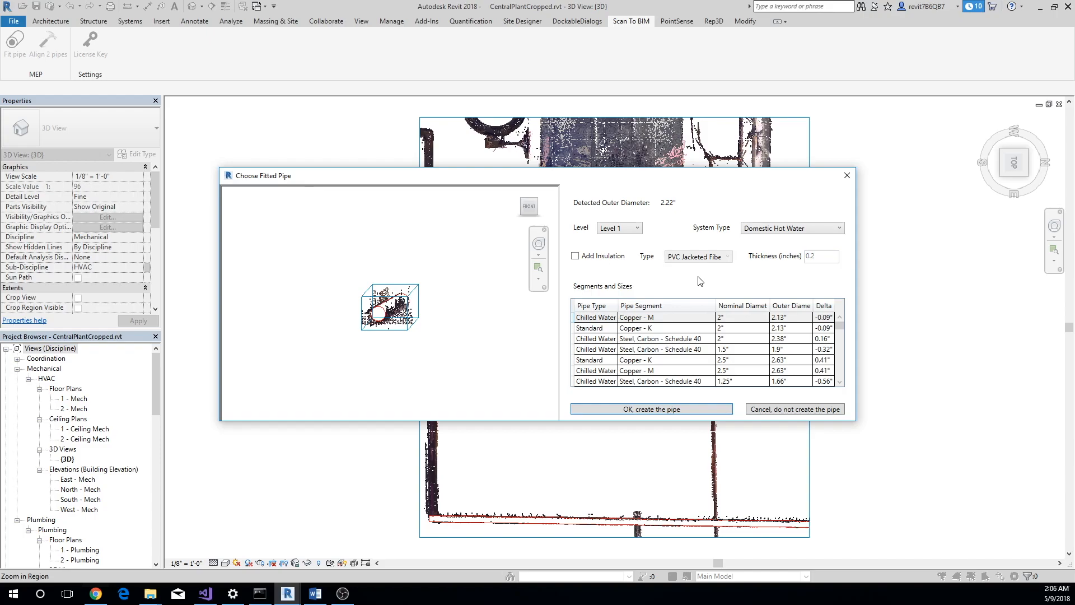
mouse_move(692, 316)
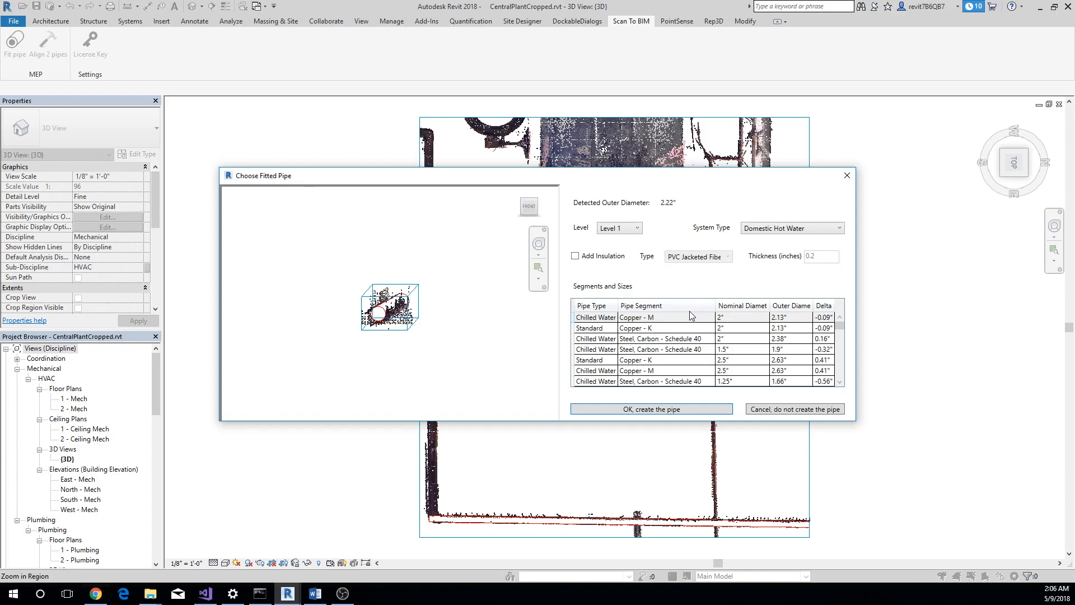
left_click(689, 317)
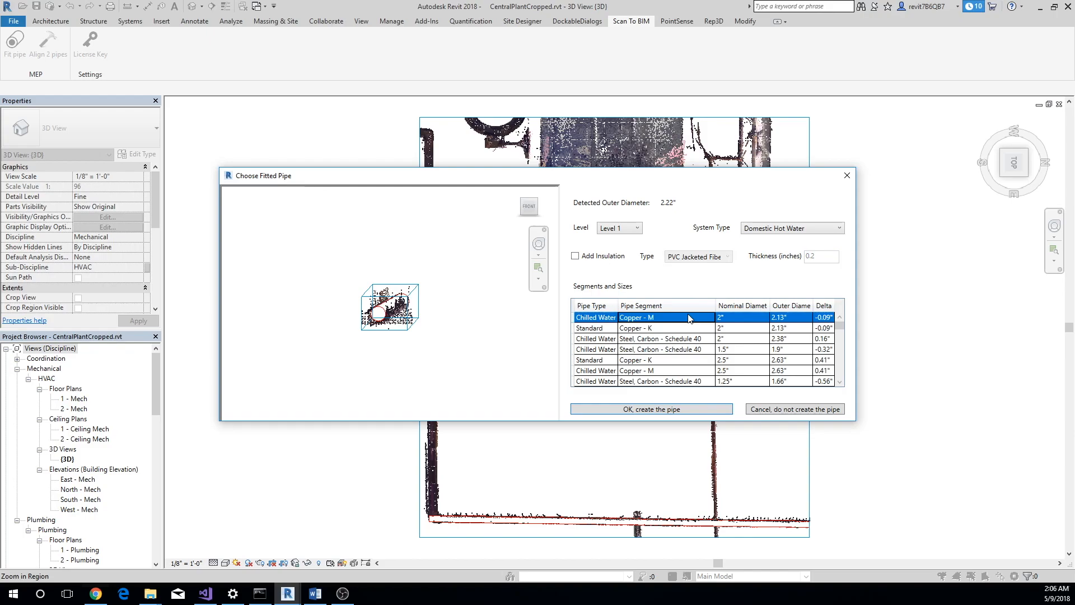
mouse_move(736, 278)
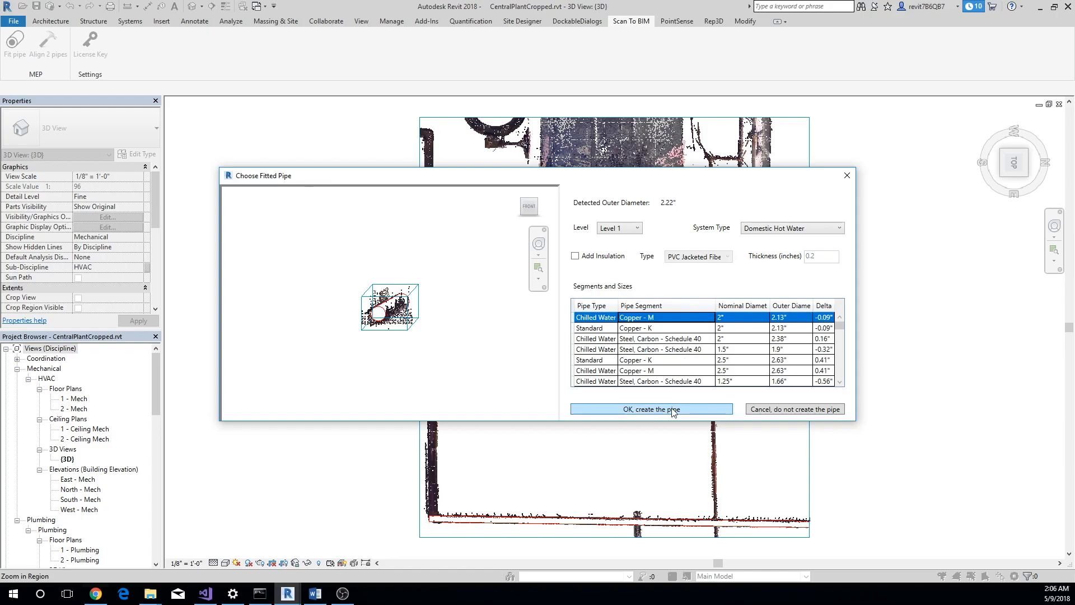
Create the 2.22-inch and 1.82-inch fitted pipes on the left and bottom runs
left_click(650, 409)
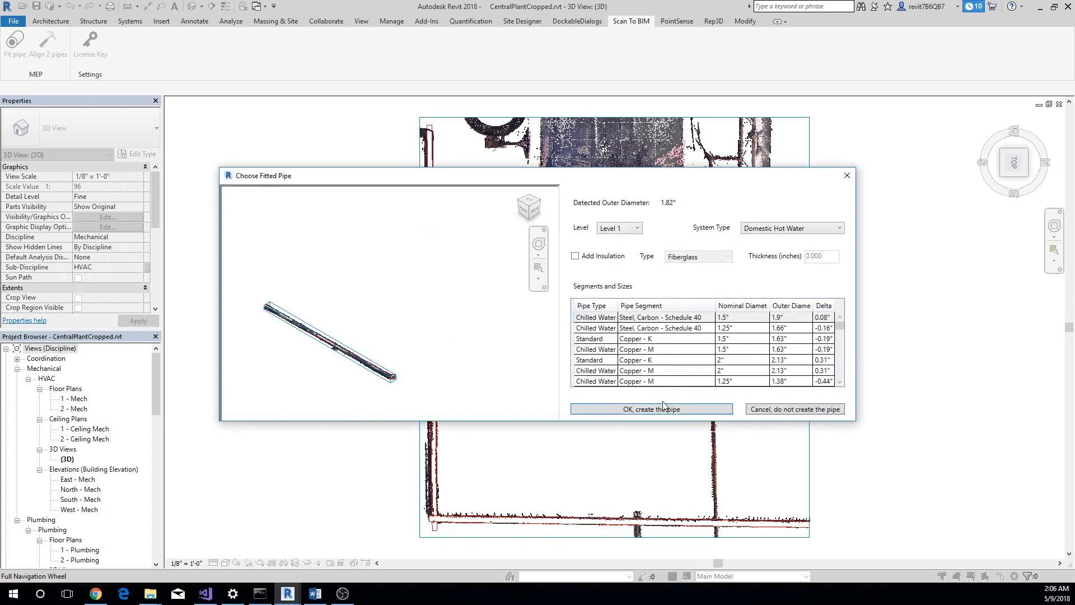
left_click(651, 408)
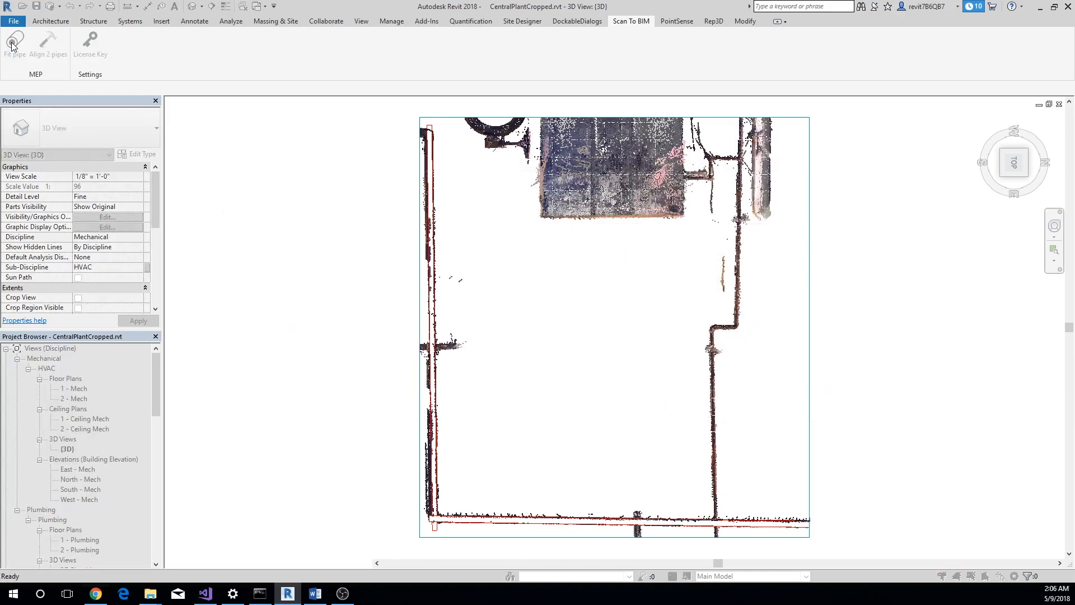
left_click(13, 41)
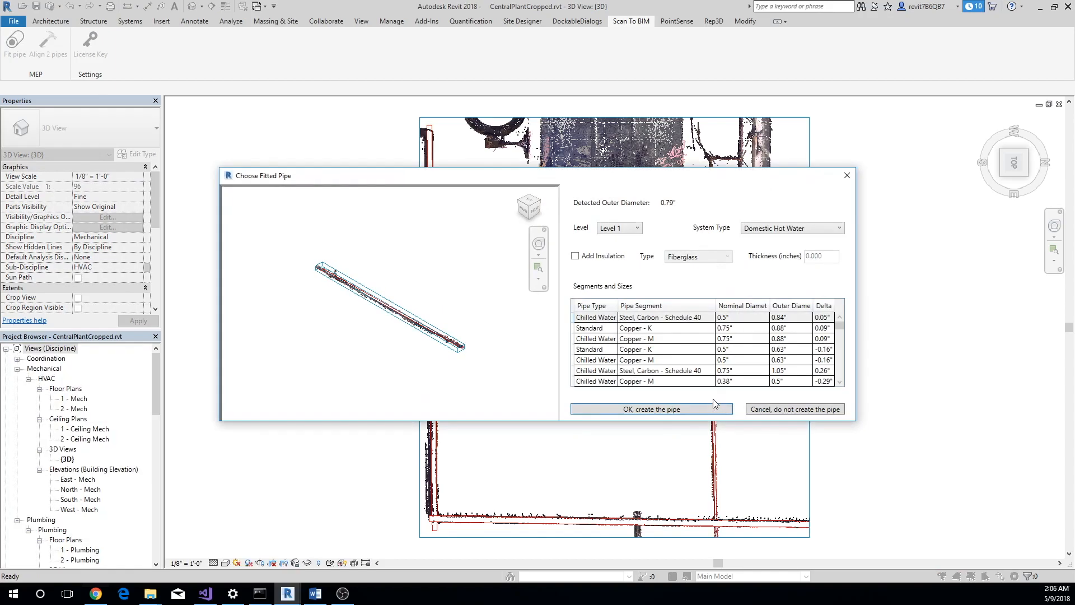
Fit the right vertical run, creating the 0.79-inch and 0.97-inch pipes
left_click(791, 228)
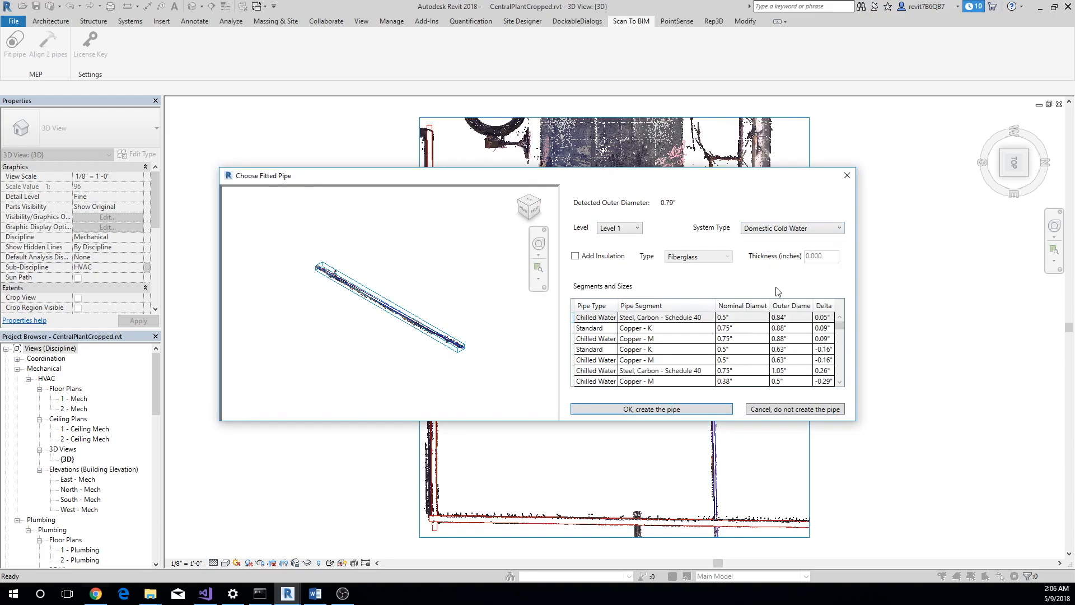
left_click(650, 408)
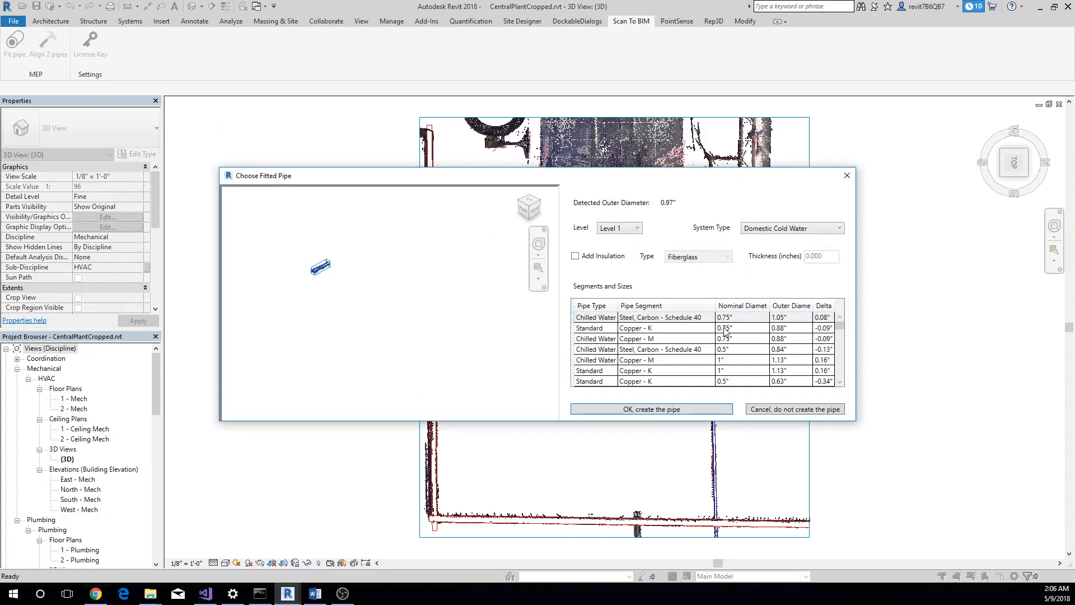
mouse_move(650, 409)
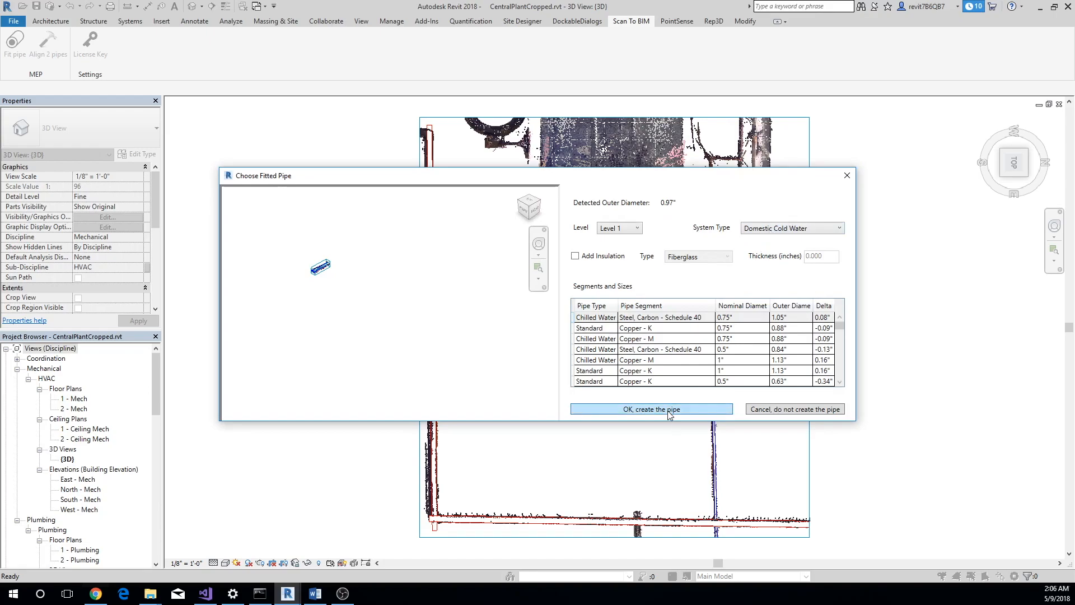
left_click(650, 409)
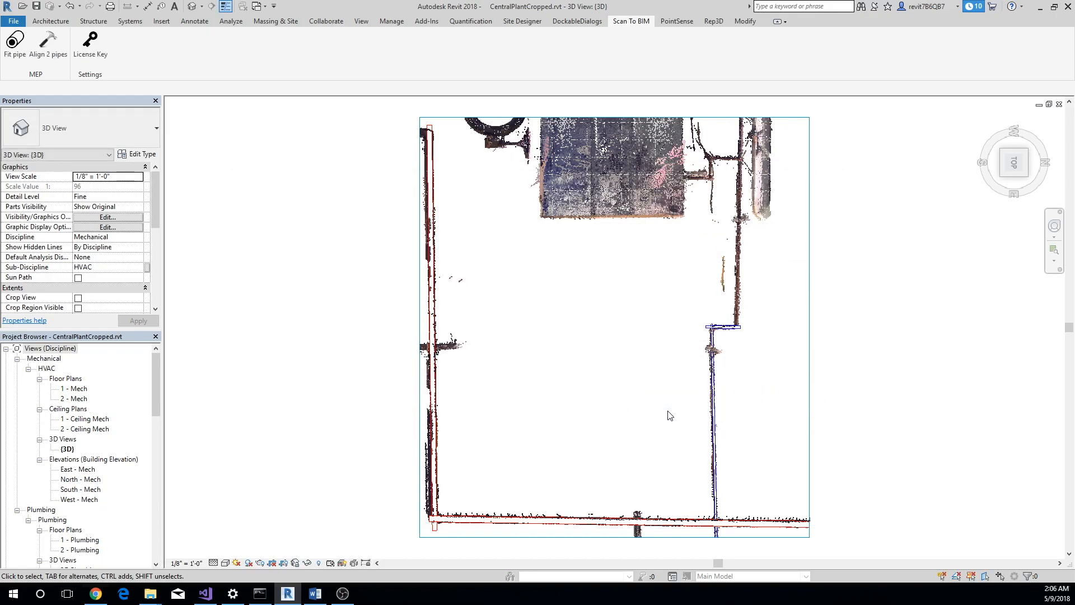
mouse_move(646, 386)
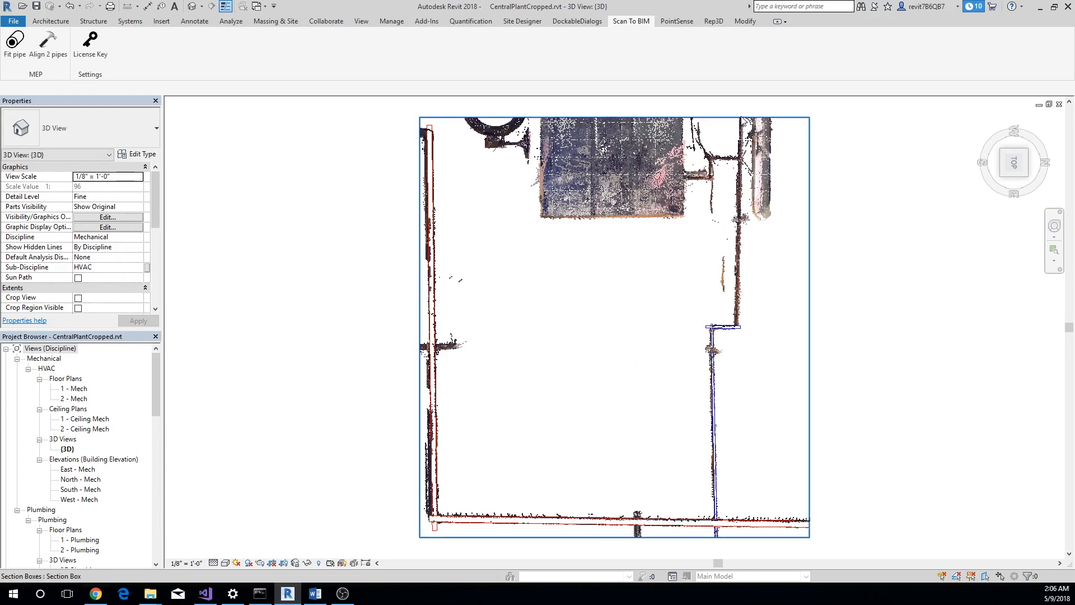
left_click(744, 22)
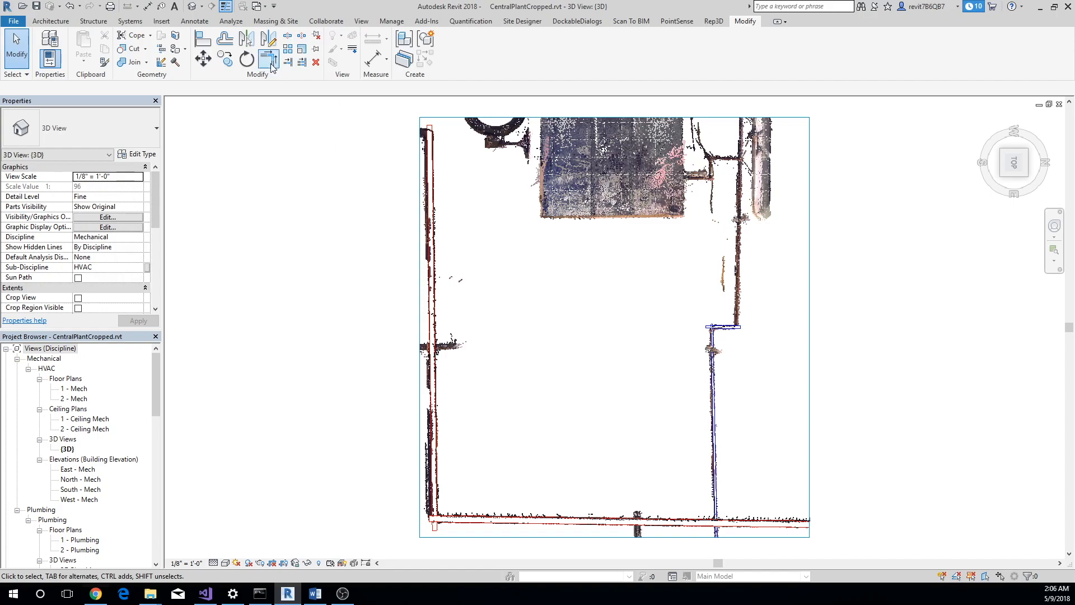
left_click(267, 58)
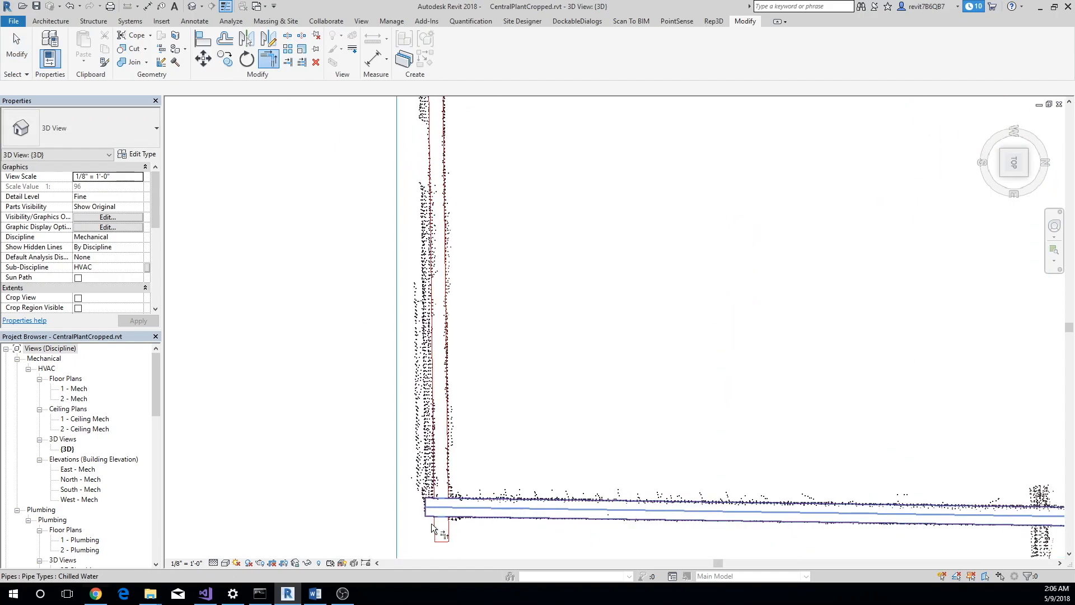
mouse_move(542, 505)
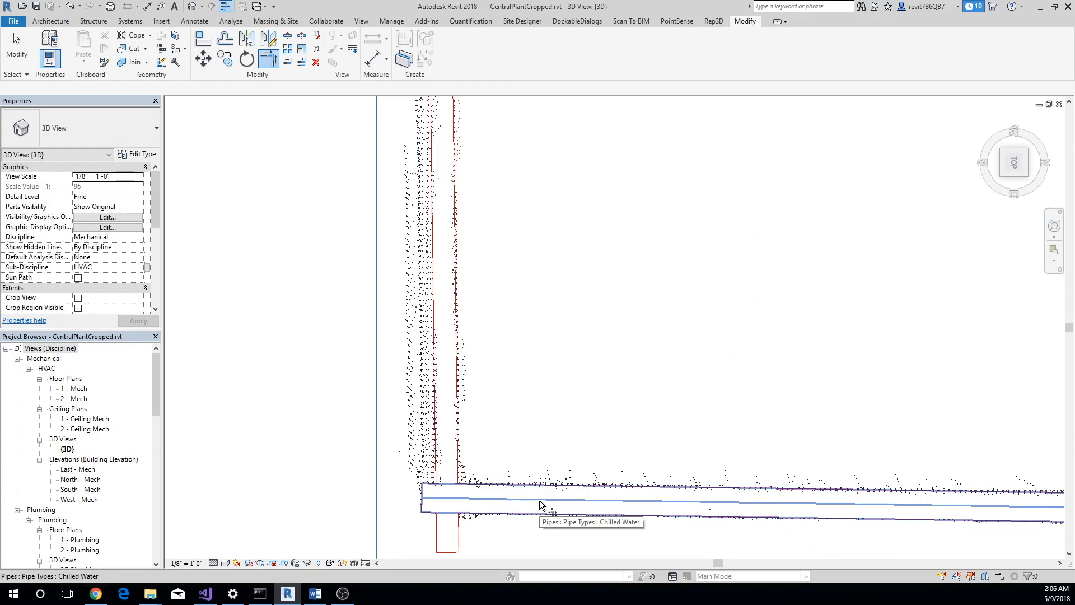
left_click(541, 505)
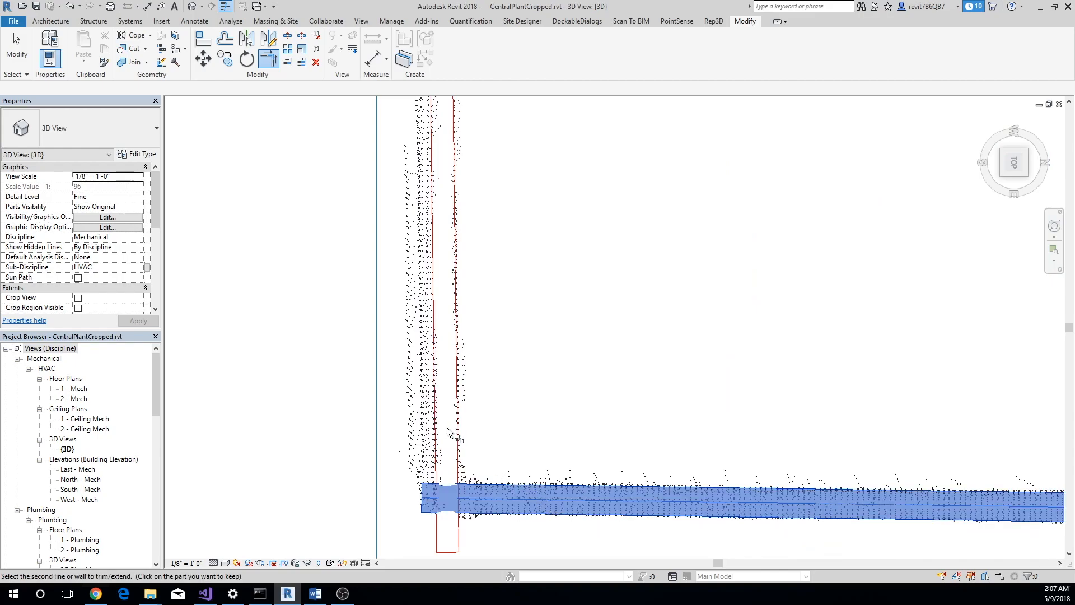
left_click(576, 446)
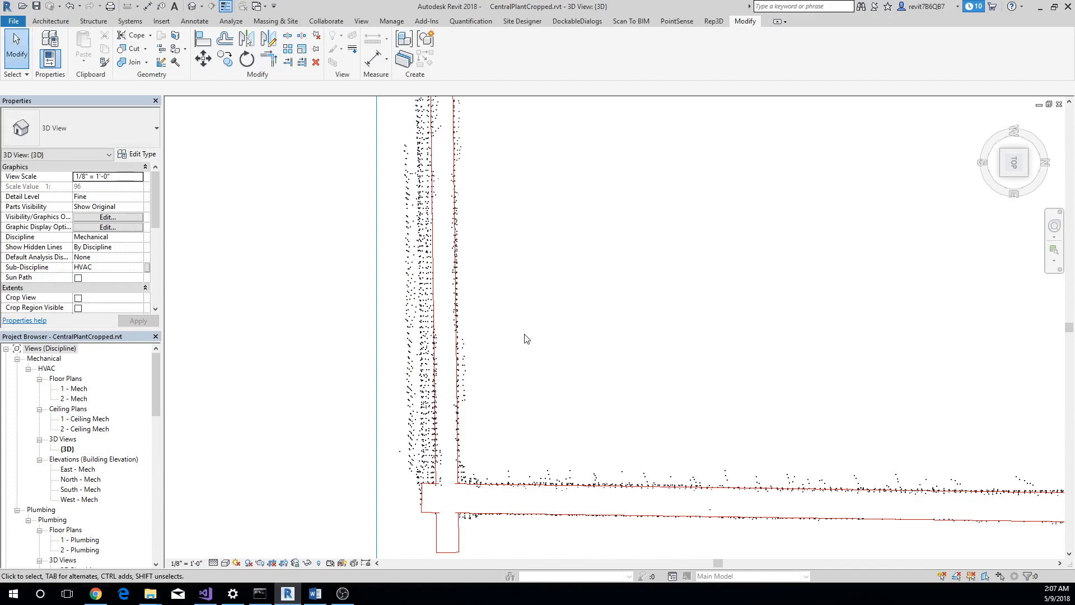
mouse_move(630, 21)
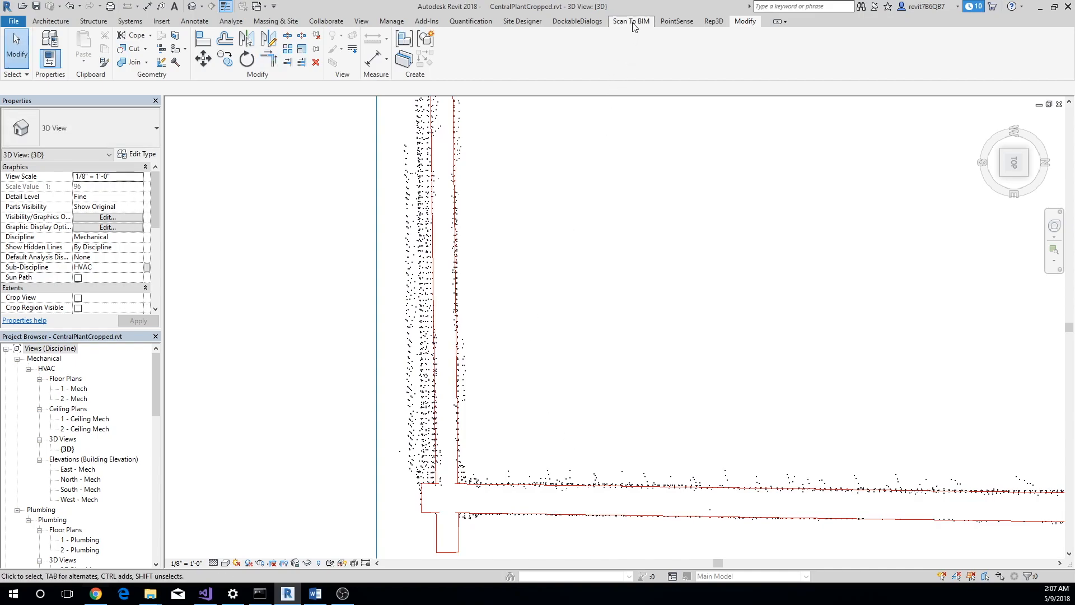
Align the vertical pipe to the bottom horizontal pipe, keeping their 91.5° angle
left_click(629, 21)
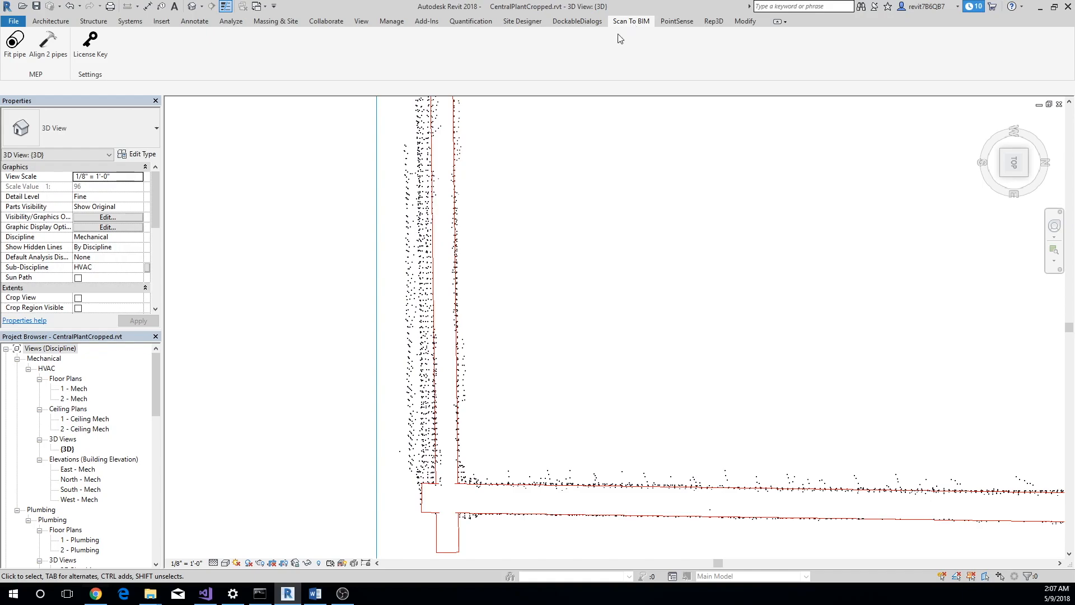
mouse_move(211, 126)
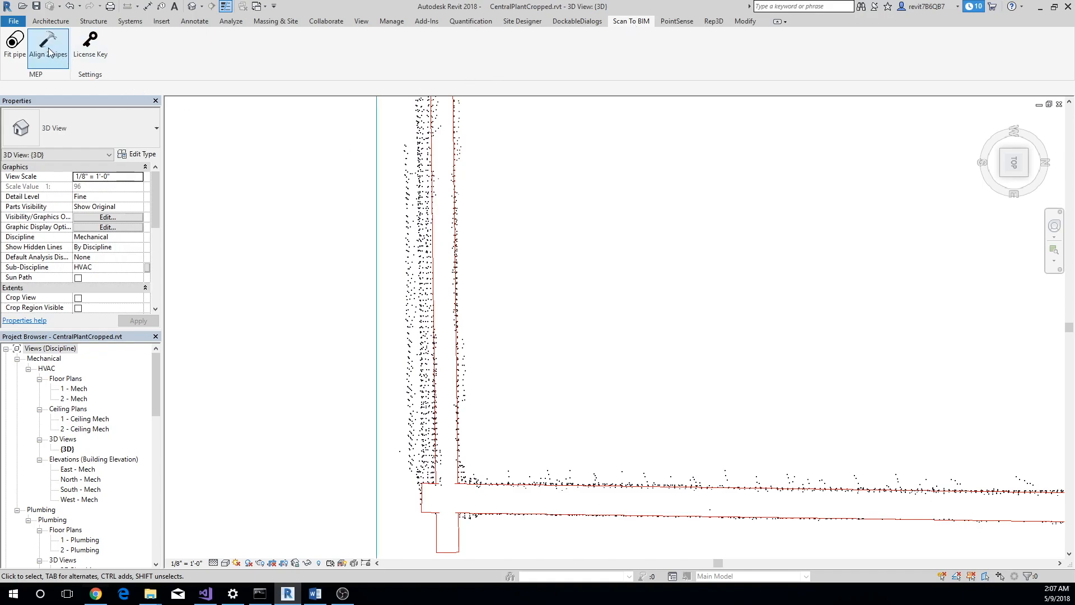
left_click(47, 46)
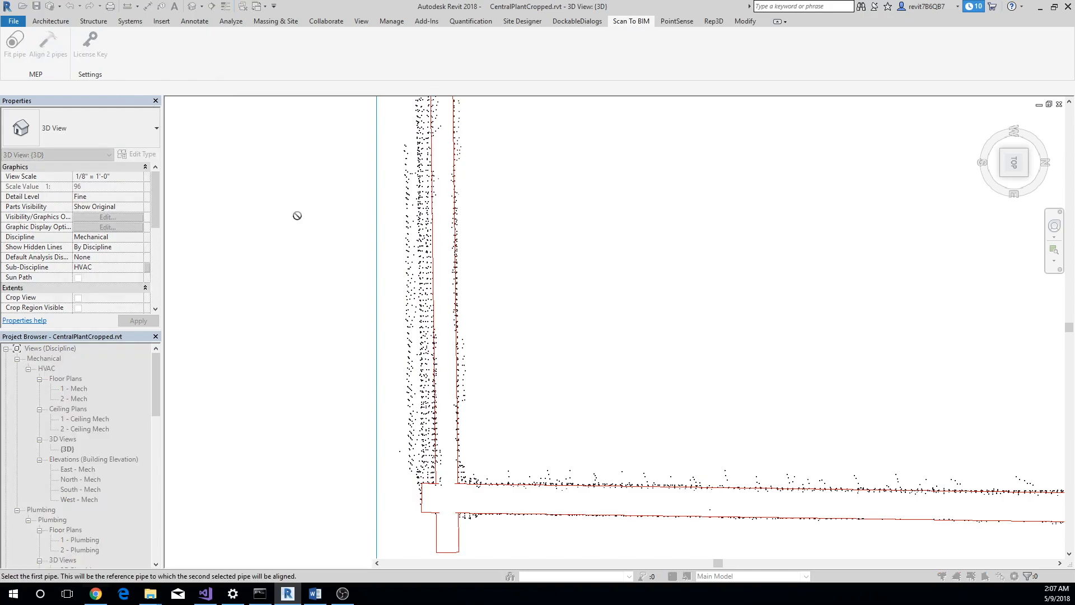
left_click(561, 487)
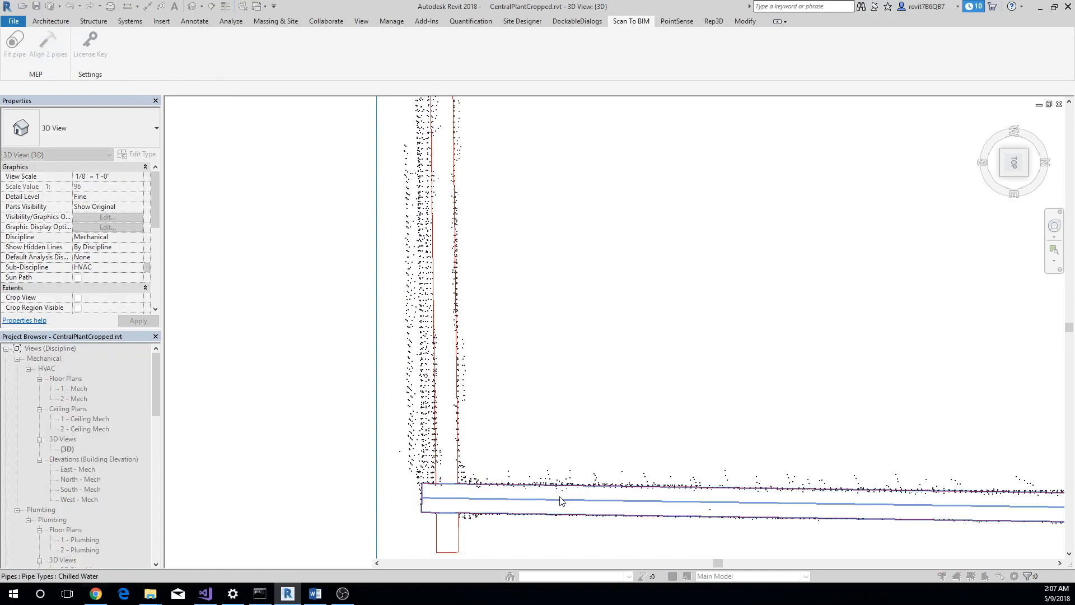
mouse_move(562, 503)
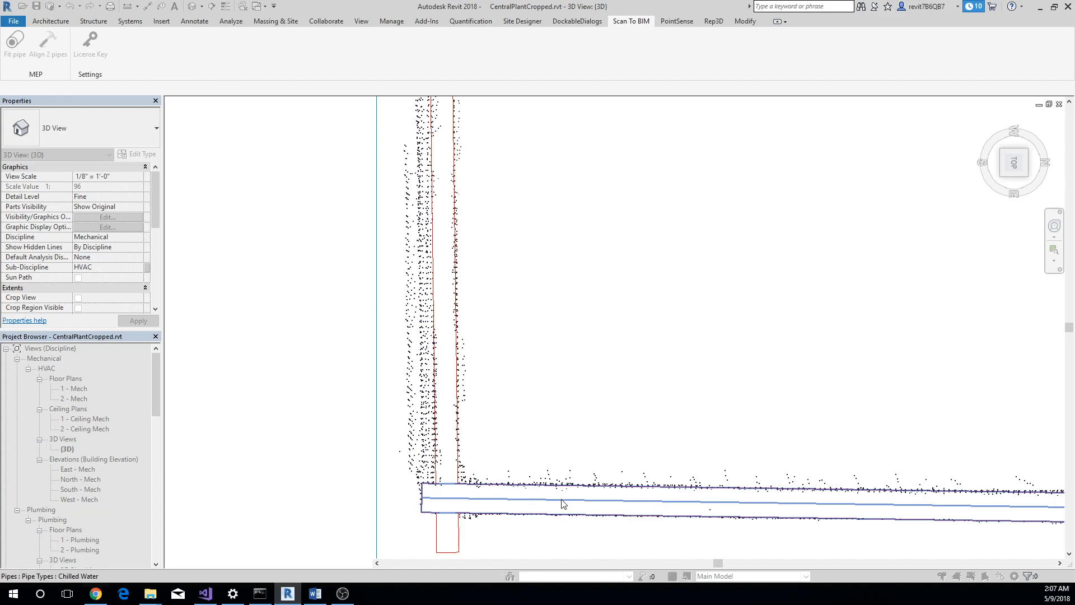
mouse_move(562, 504)
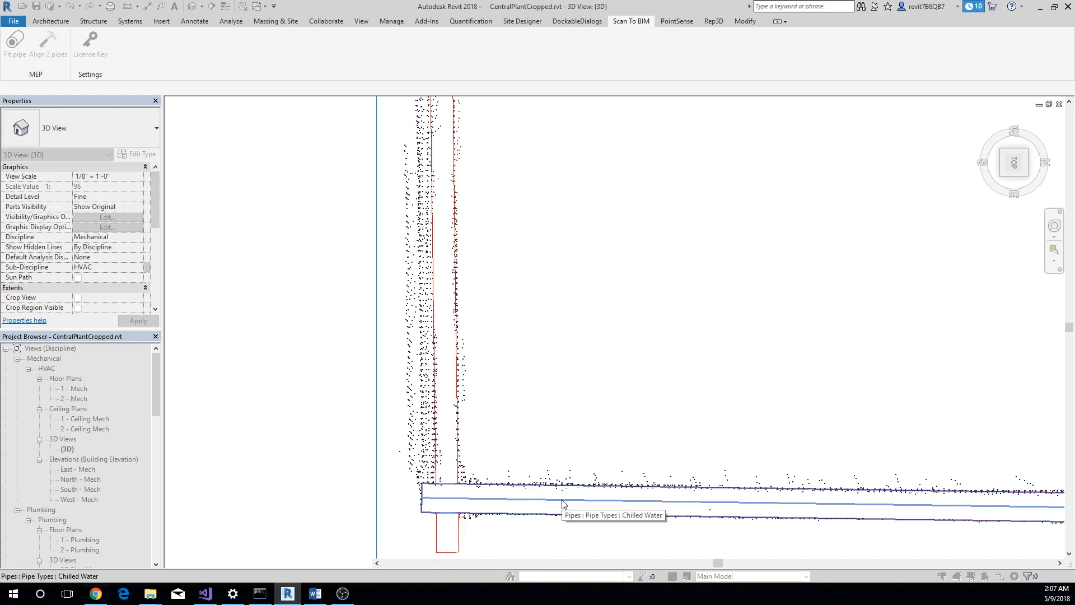
left_click(562, 490)
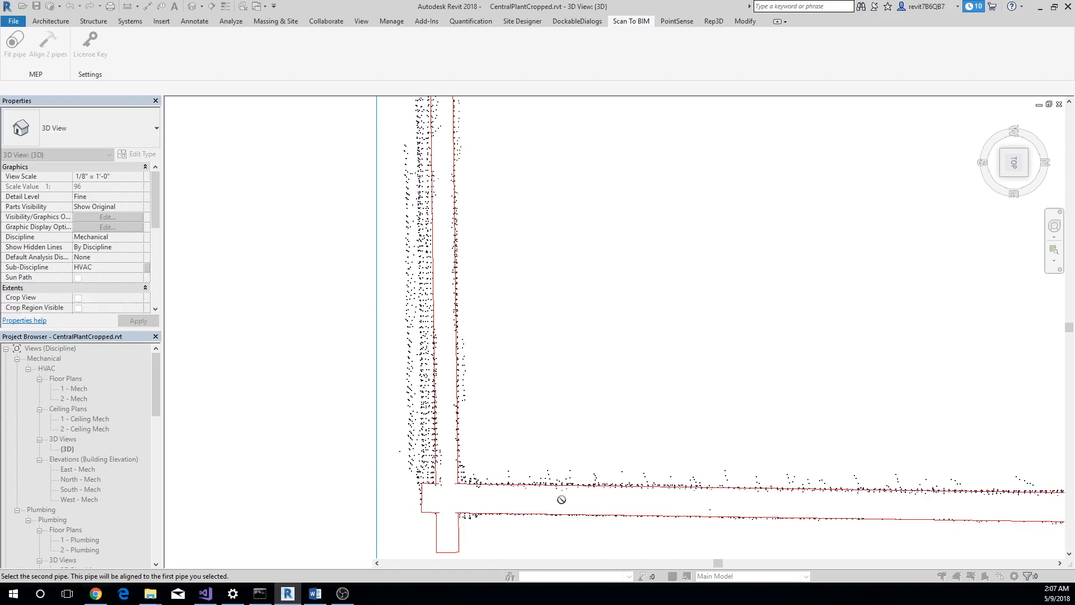
mouse_move(461, 378)
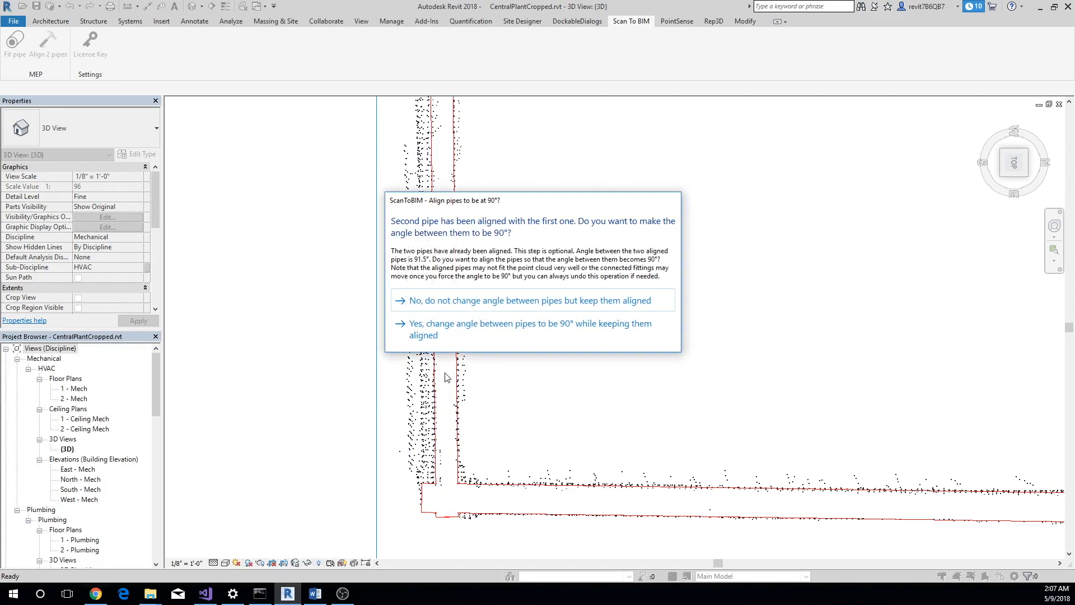
mouse_move(450, 370)
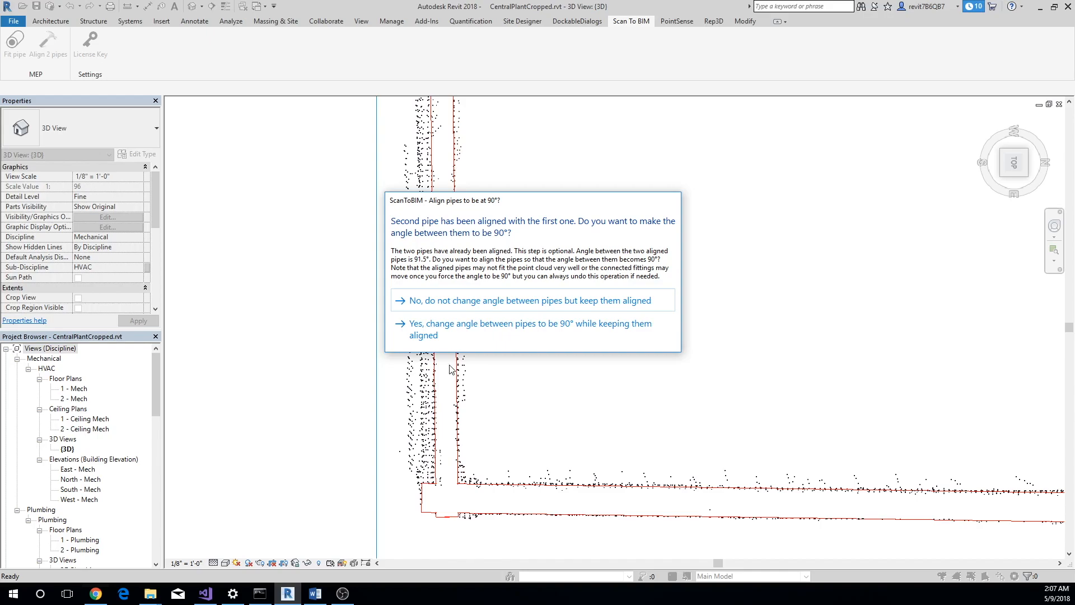
mouse_move(492, 304)
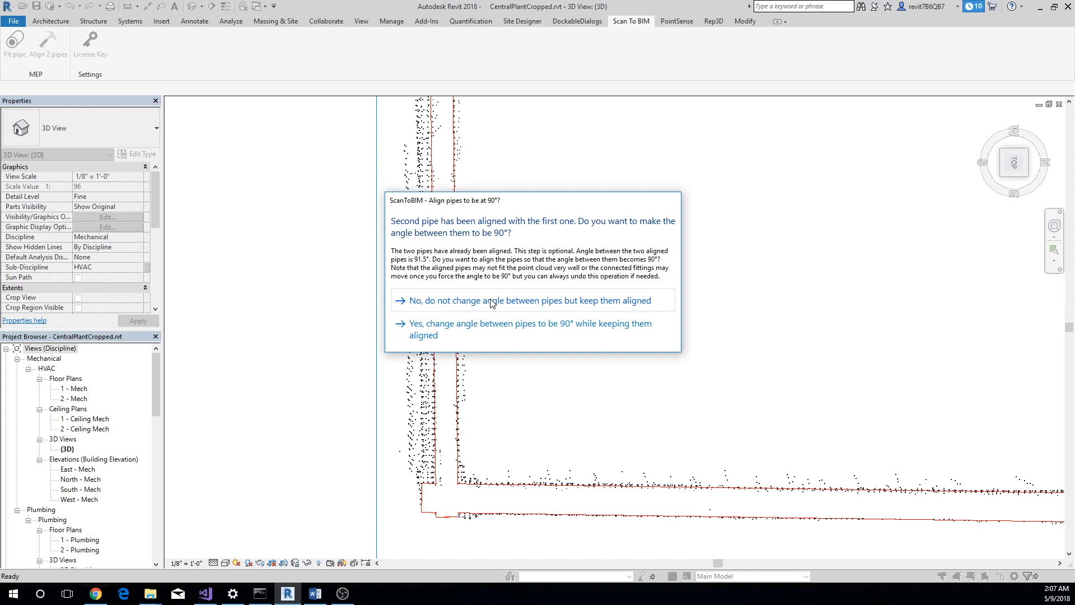
left_click(525, 300)
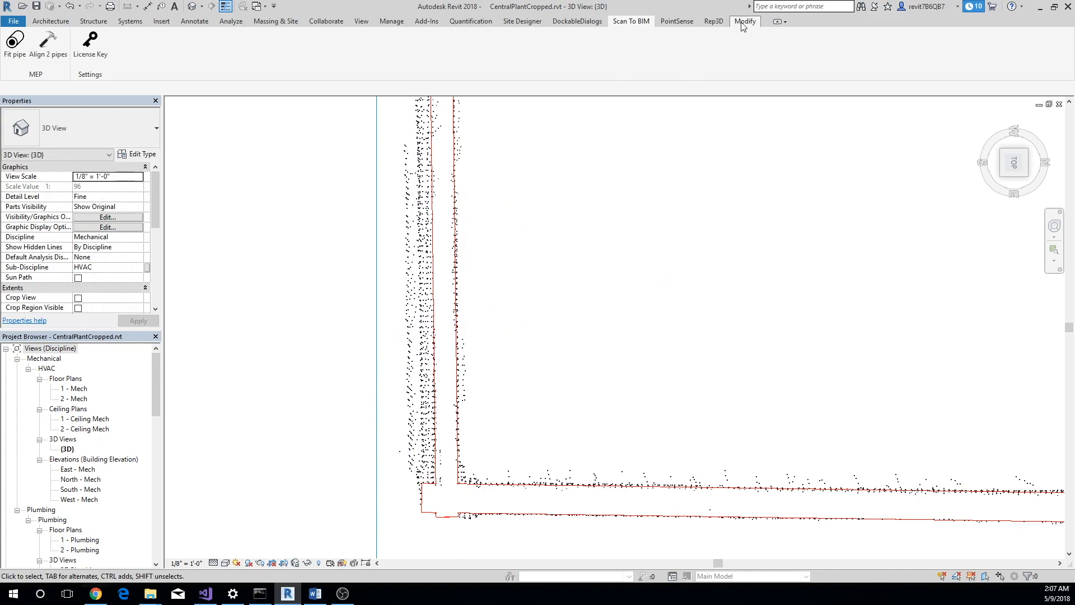
Align the upper-corner pipe pair to each other, keeping their 88.5° angle
left_click(744, 21)
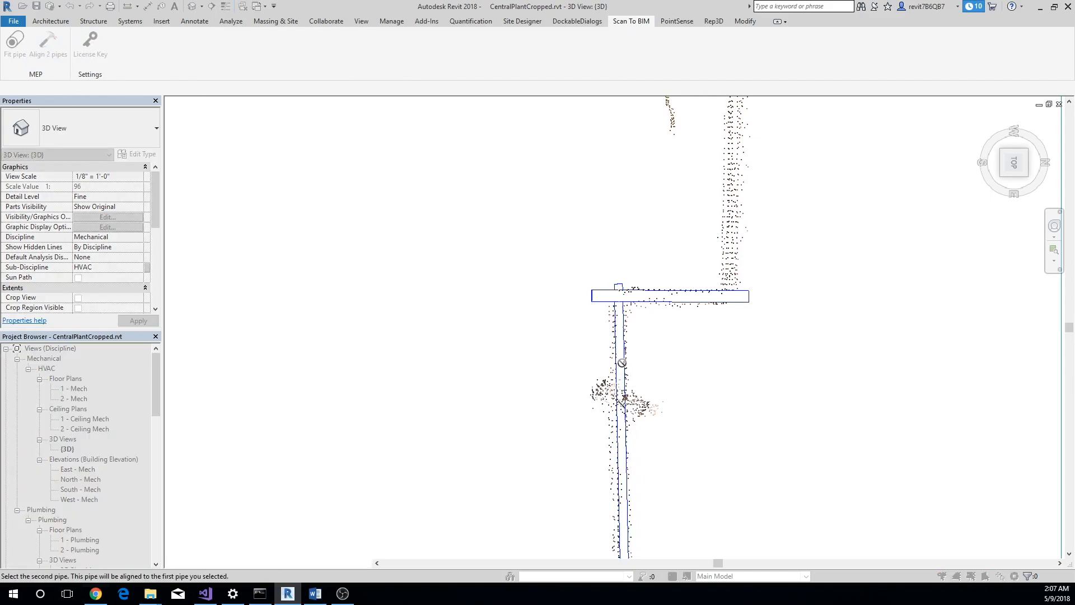
left_click(620, 363)
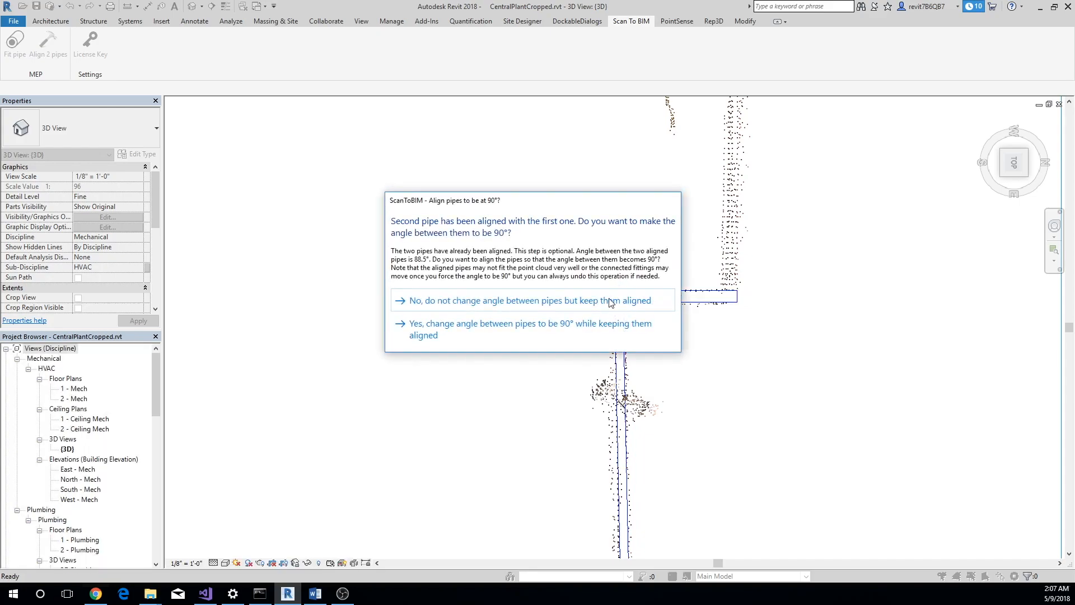
left_click(526, 300)
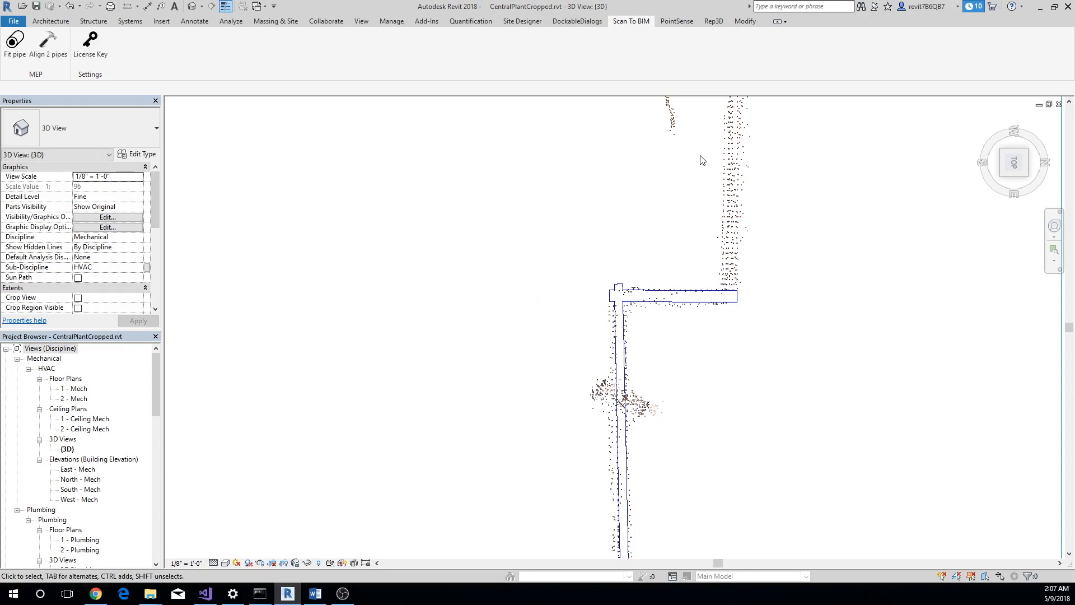
Cancel the Trim/Extend angle error and re-align the corner's two pipes with Align 2 pipes
left_click(744, 21)
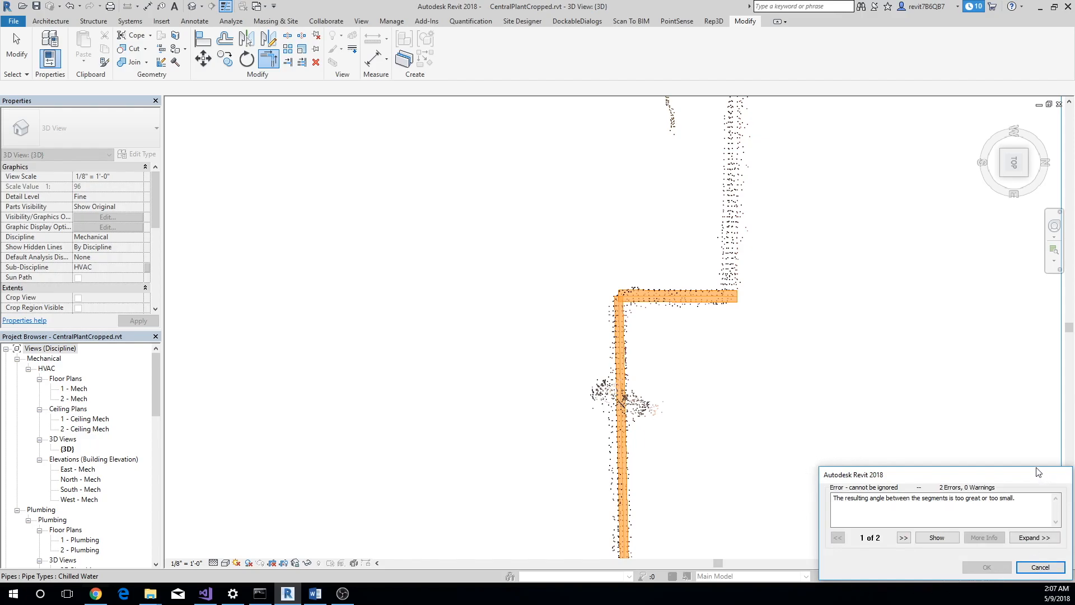
left_click(1039, 567)
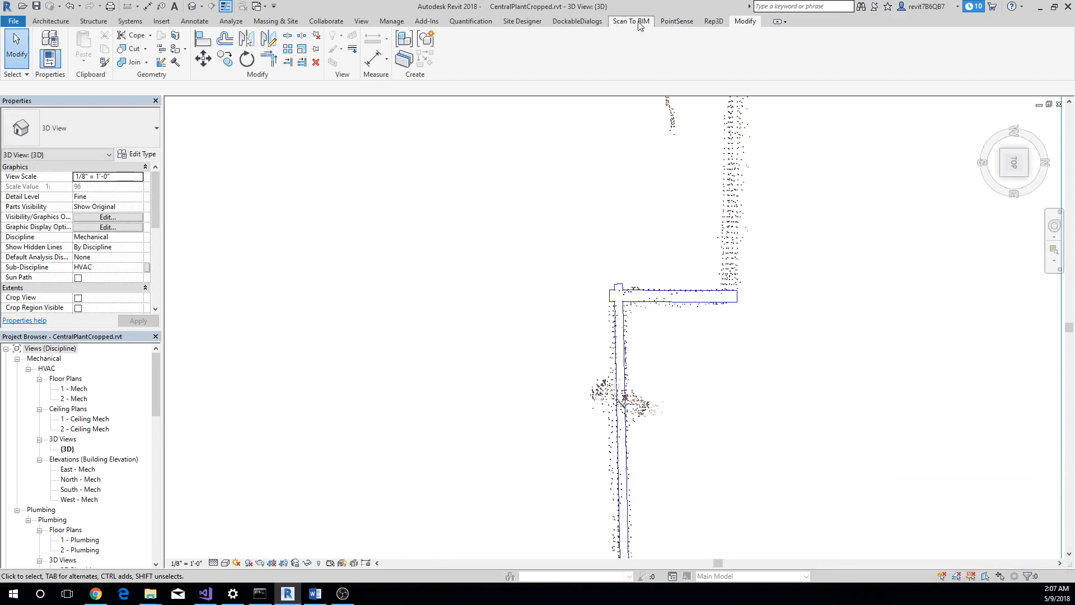
left_click(630, 21)
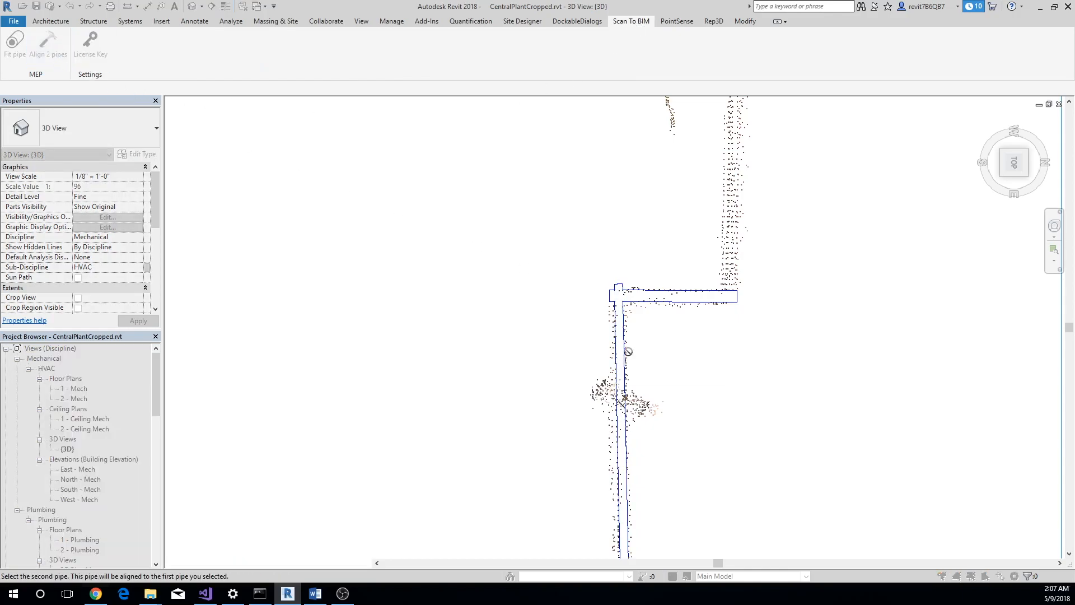
left_click(625, 351)
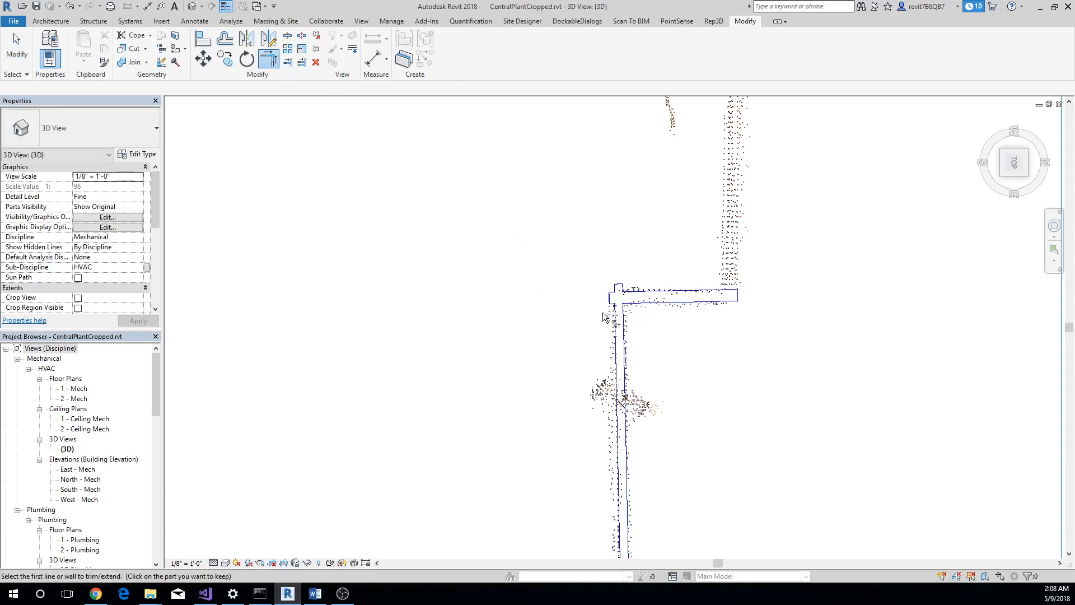
mouse_move(672, 302)
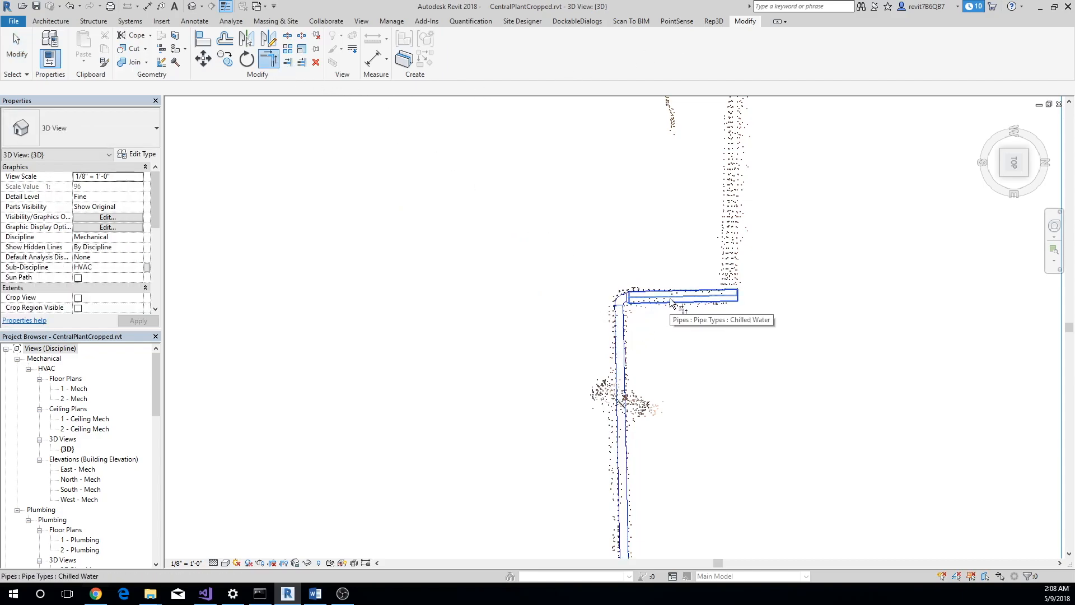